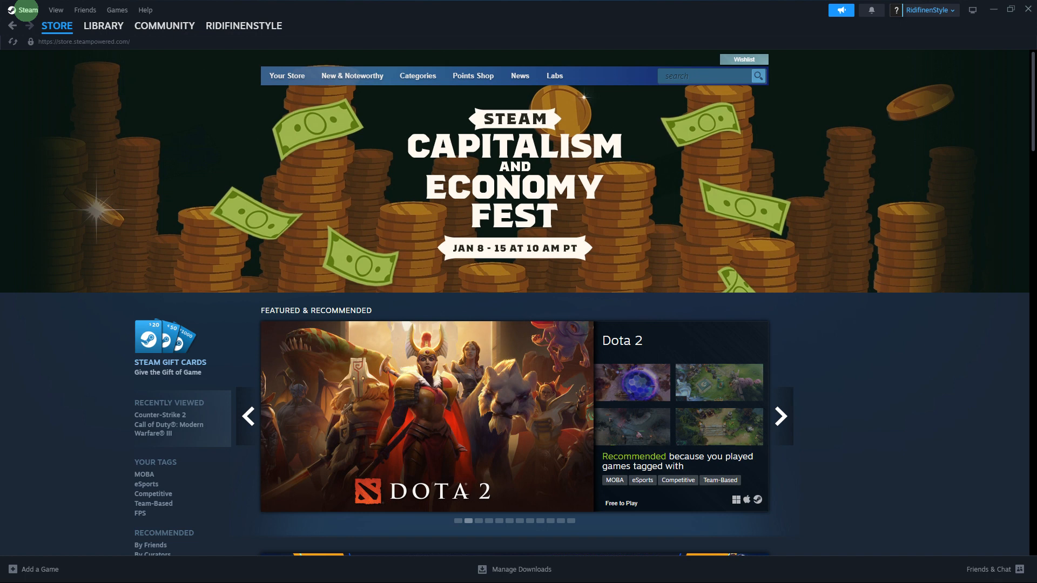
mouse_move(26, 19)
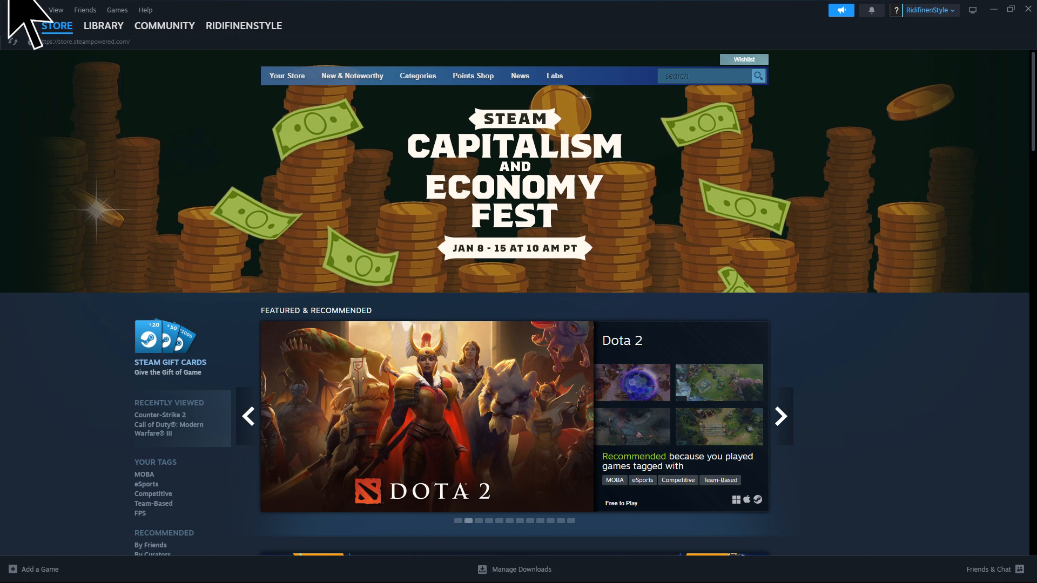
Open Settings from the Steam menu in the top-left corner
left_click(27, 9)
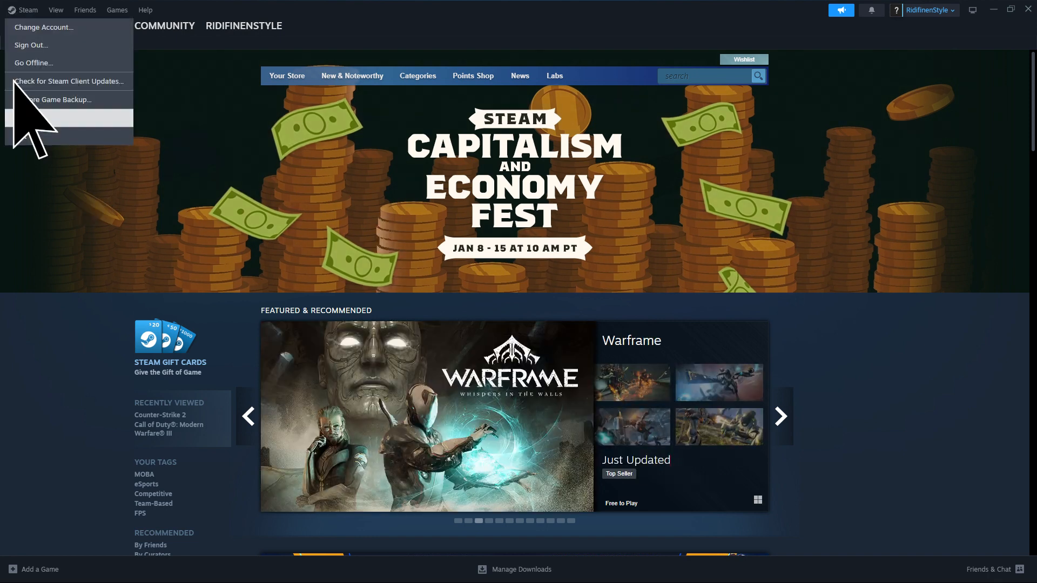
mouse_move(28, 118)
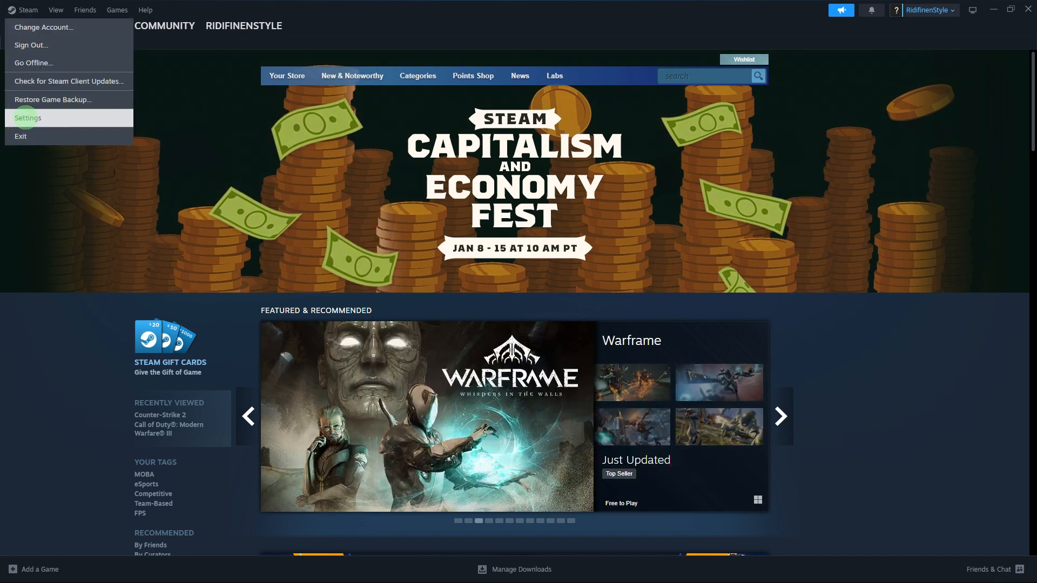
left_click(27, 118)
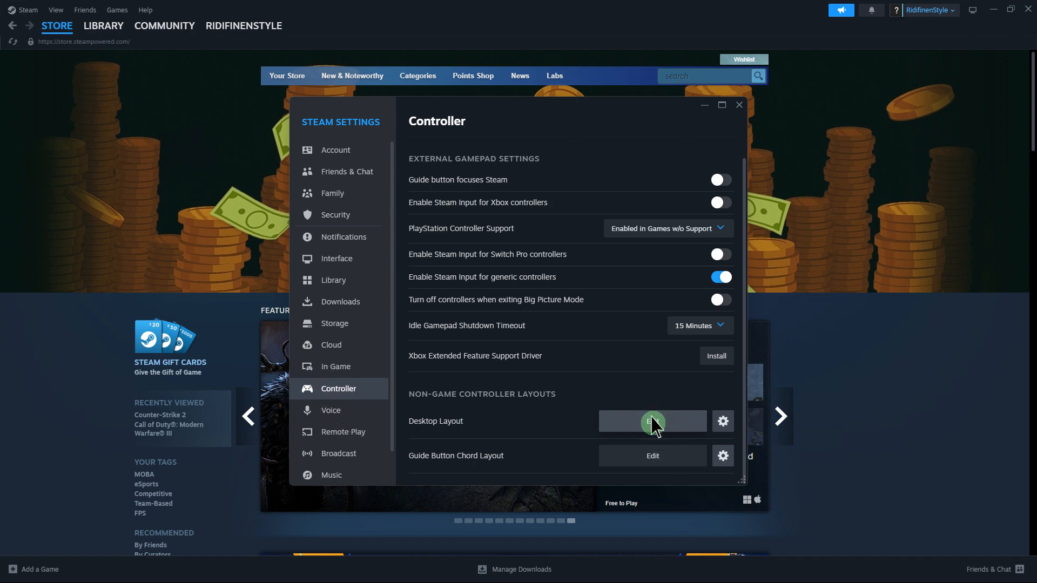
Close the Controller settings window and return to the Library home
left_click(651, 421)
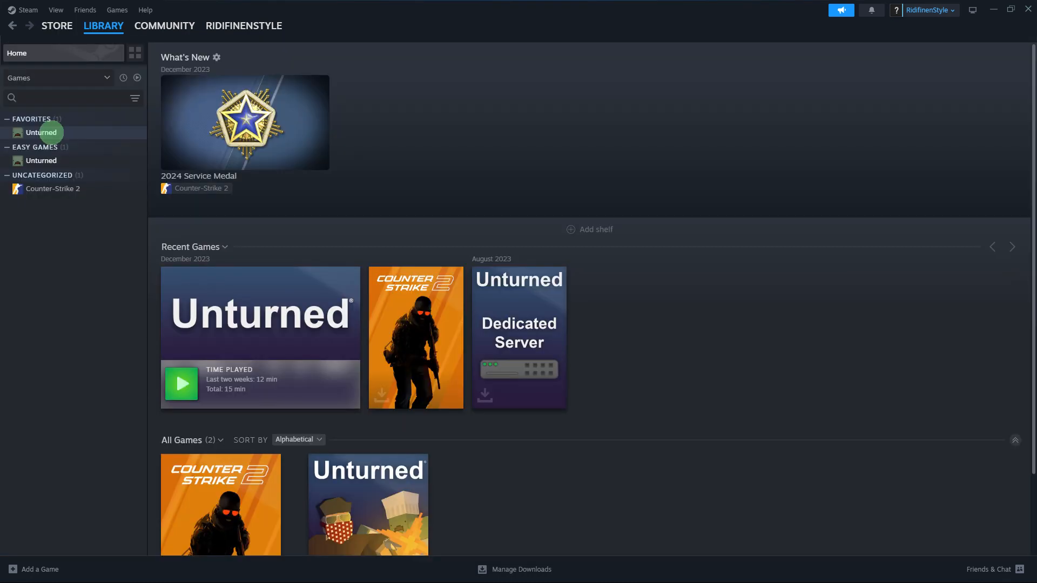
Open Properties for Unturned from its right-click menu in the Favorites sidebar
right_click(40, 132)
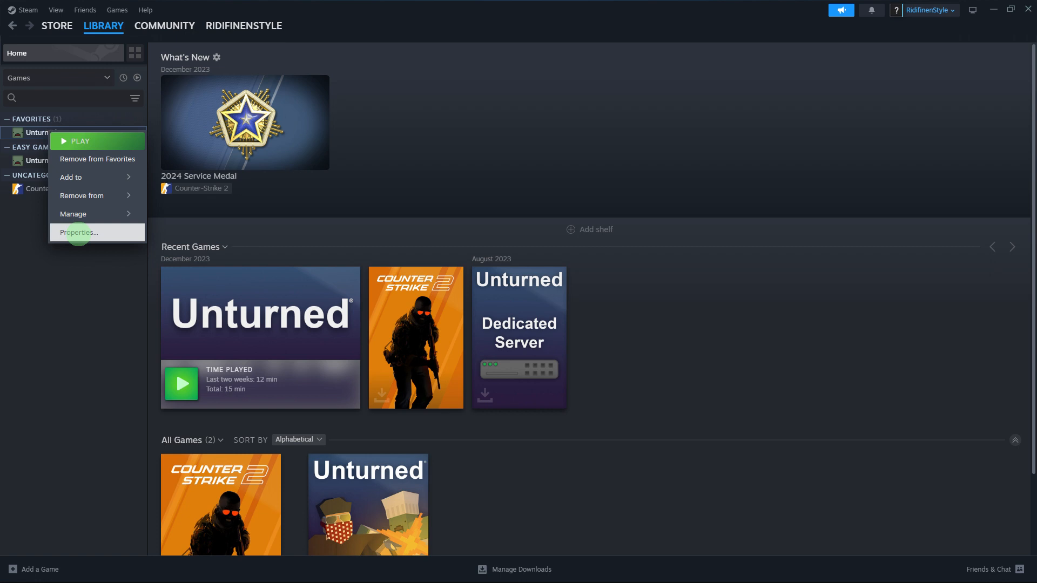
left_click(78, 232)
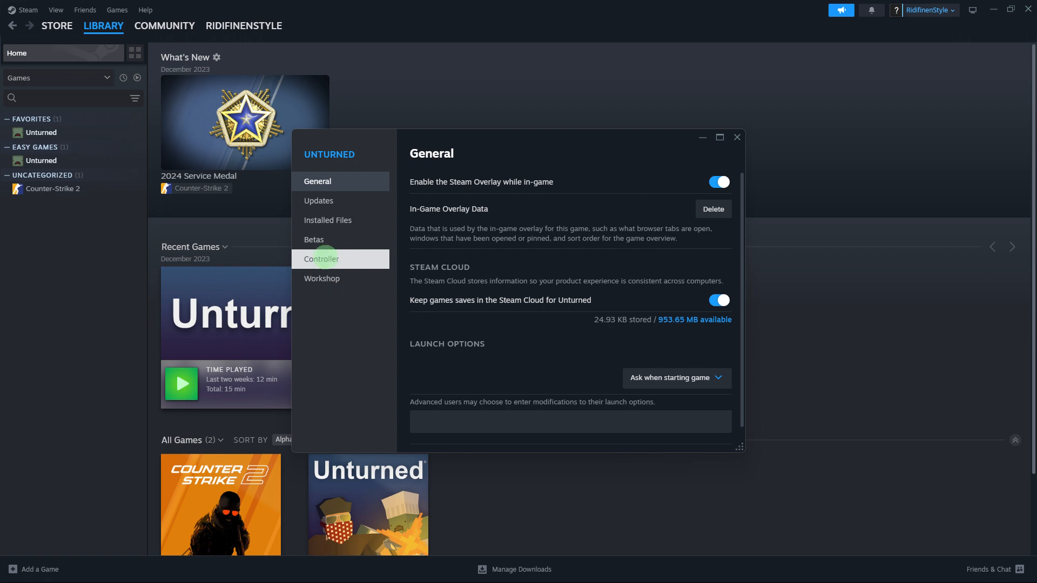
Show Unturned's Controller page, keeping its override on Use default settings
left_click(321, 259)
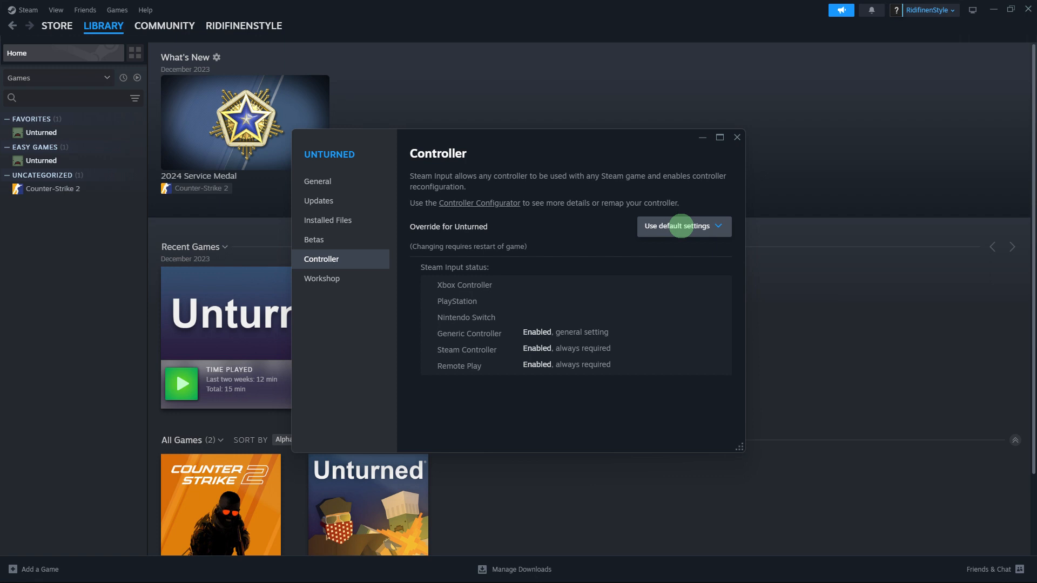
mouse_move(683, 226)
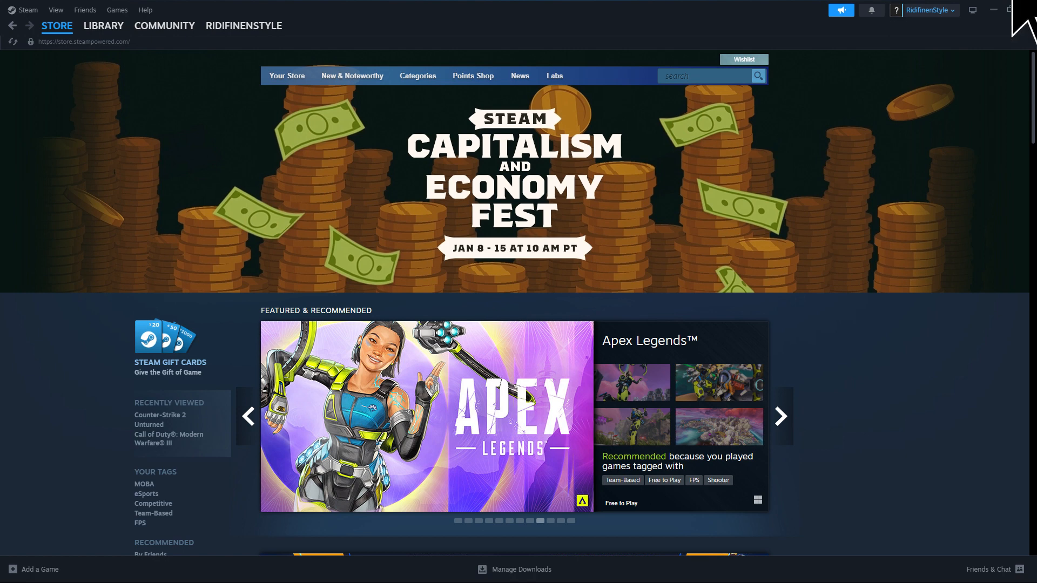
mouse_move(1028, 16)
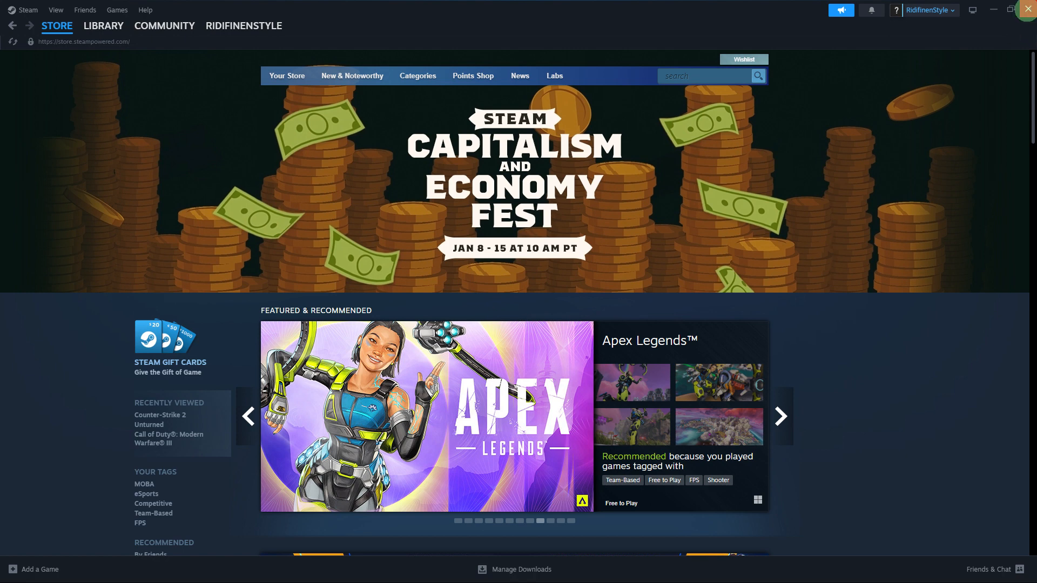